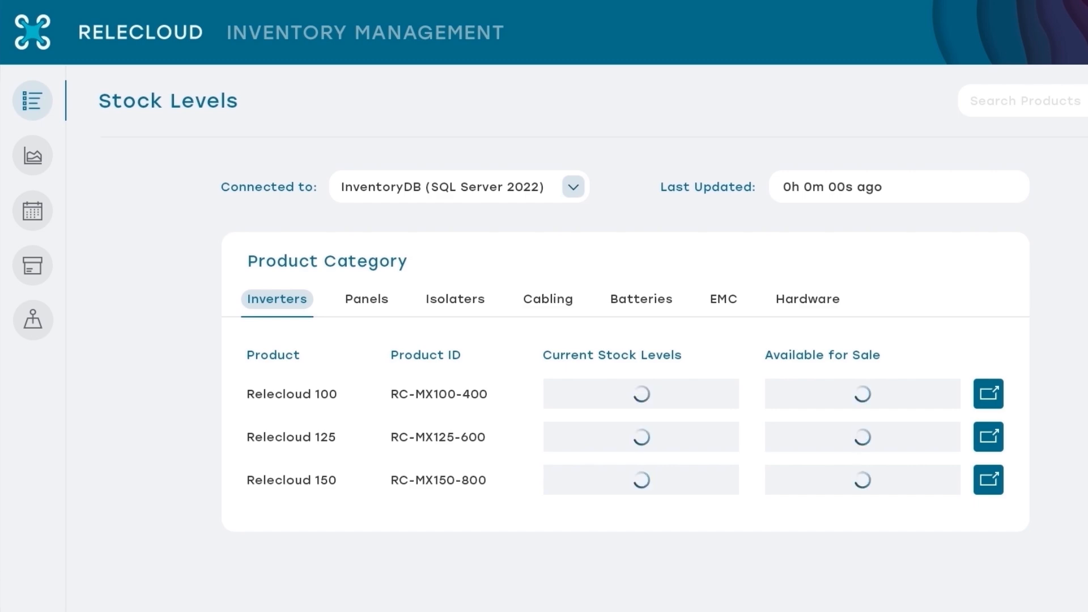
Review the Relecloud 100 stock breakdown, close it, then dismiss the sales anomaly explanation.
click(988, 393)
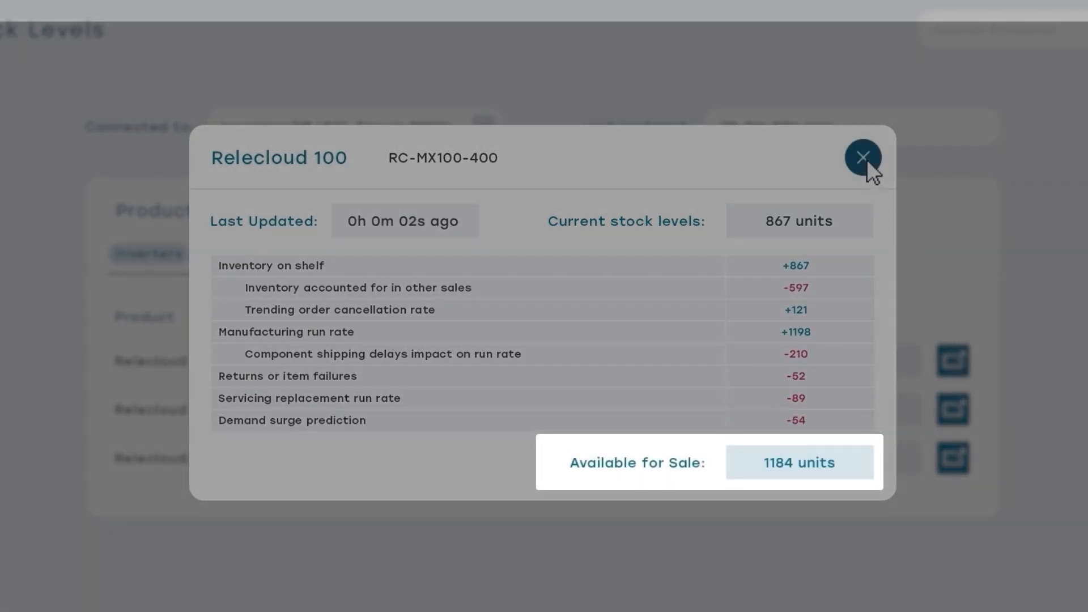
click(861, 156)
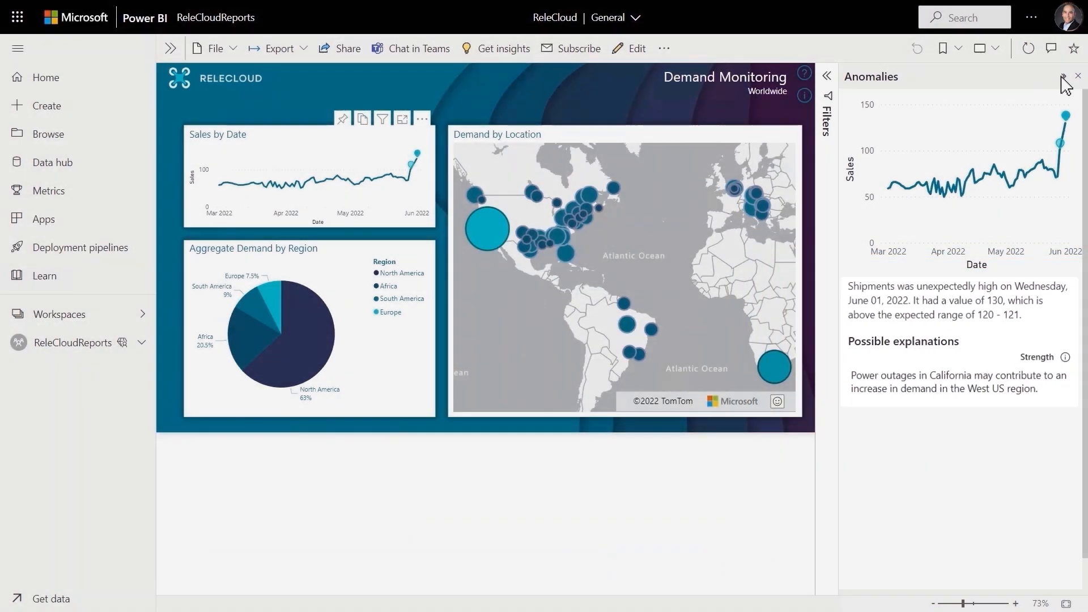
click(1075, 75)
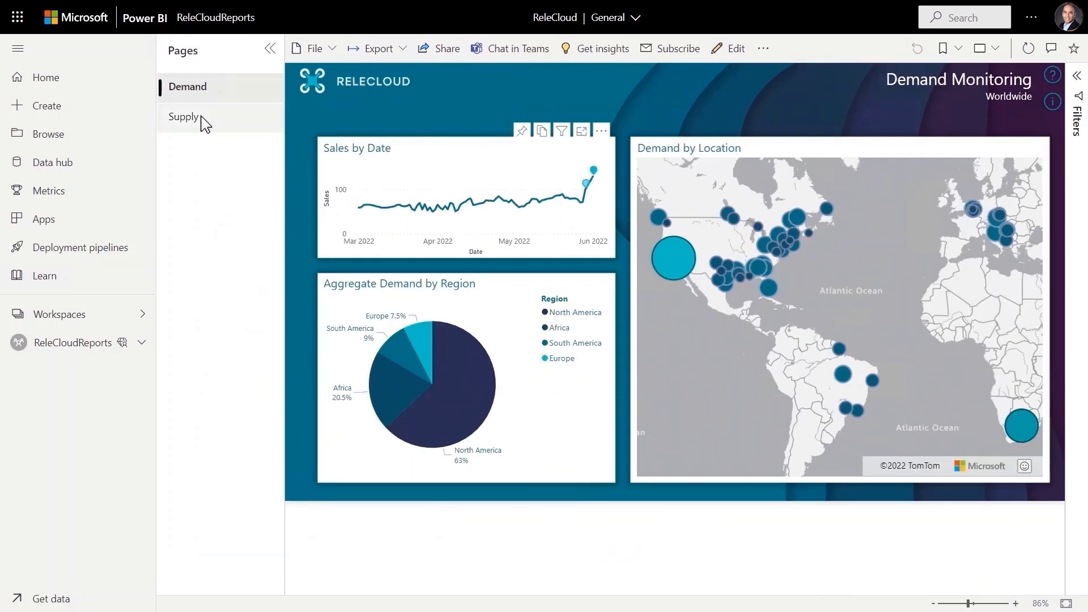
click(183, 117)
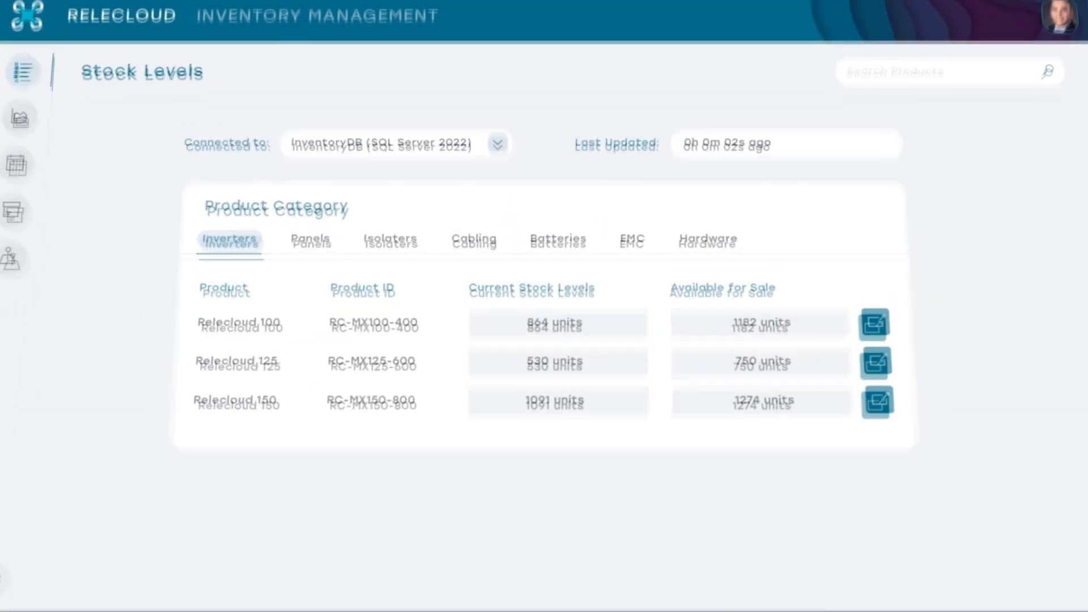
View the PredictiveInventory table's schema with columns, classifications and data types.
click(872, 323)
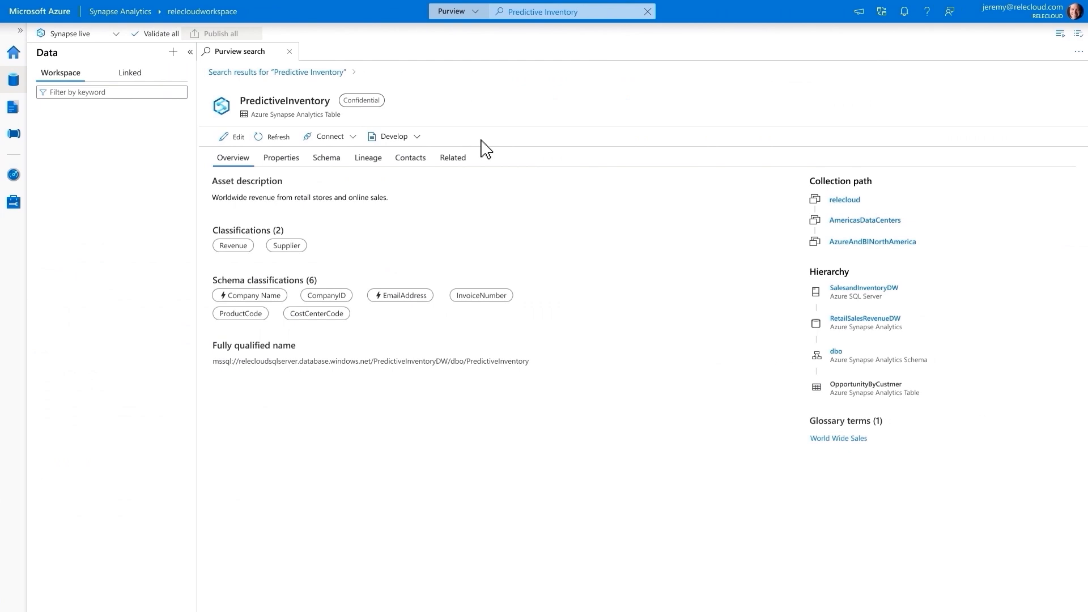
click(326, 158)
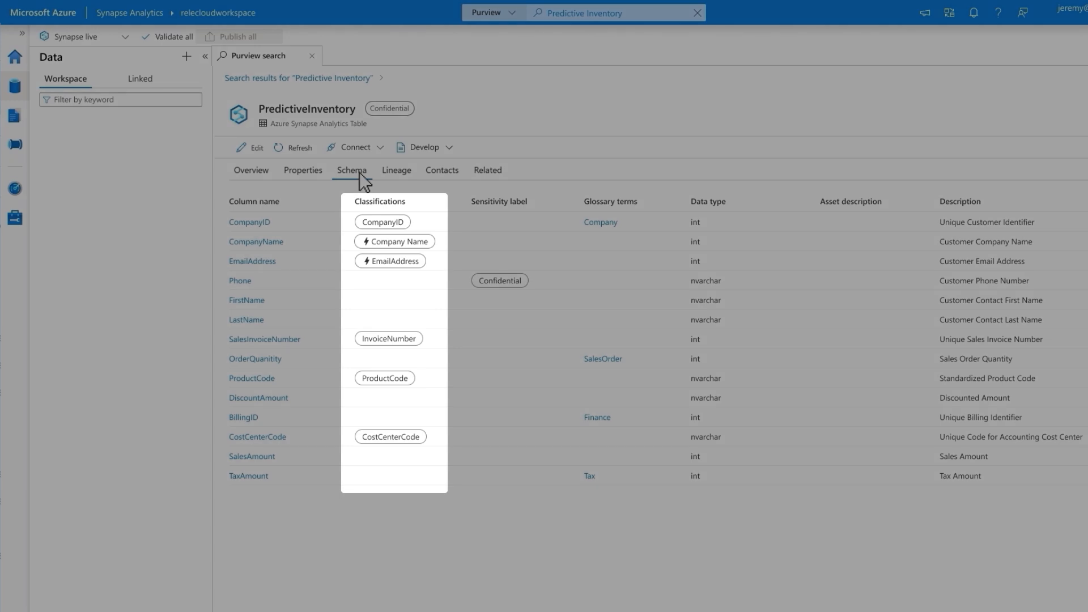
View PredictiveInventory's data lineage, then expand relecloudsqlpool in the Data hub workspace.
click(397, 170)
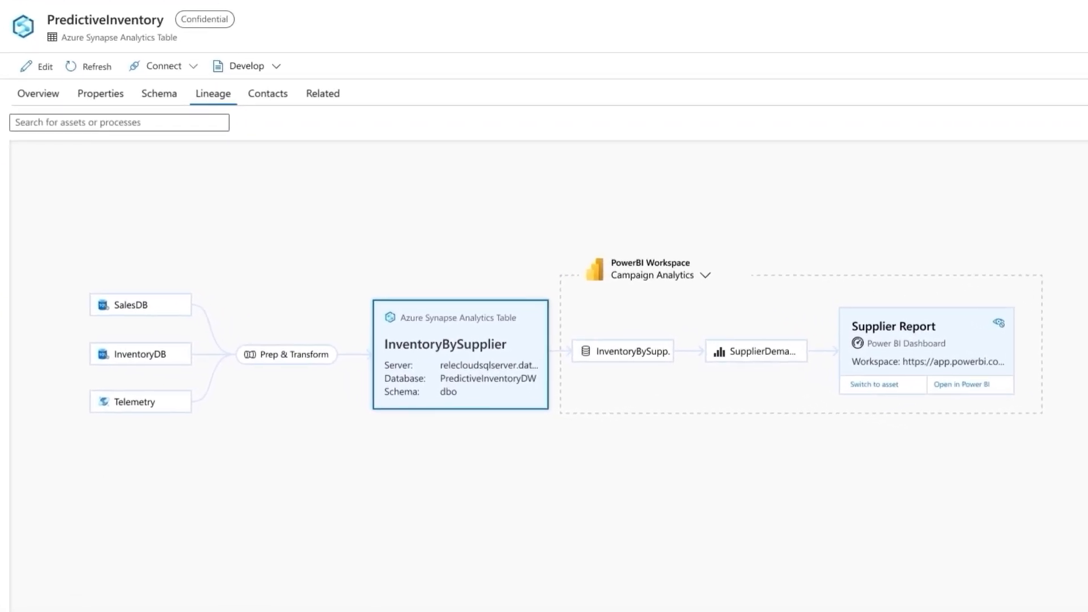
click(459, 359)
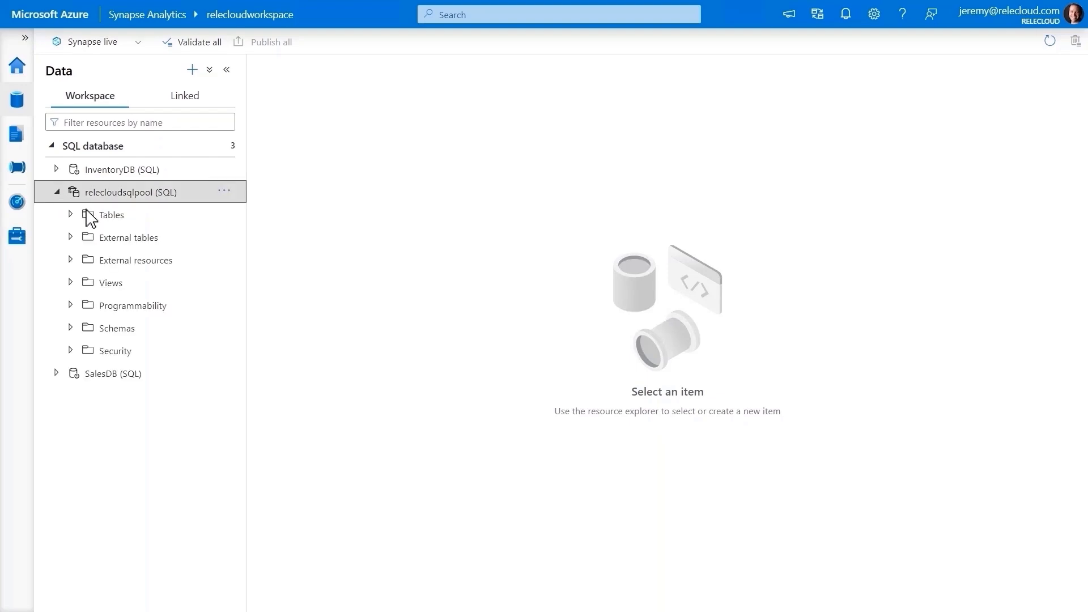
Select the top 100 rows of dbo.availableInventory, then browse the linked data sources.
click(70, 216)
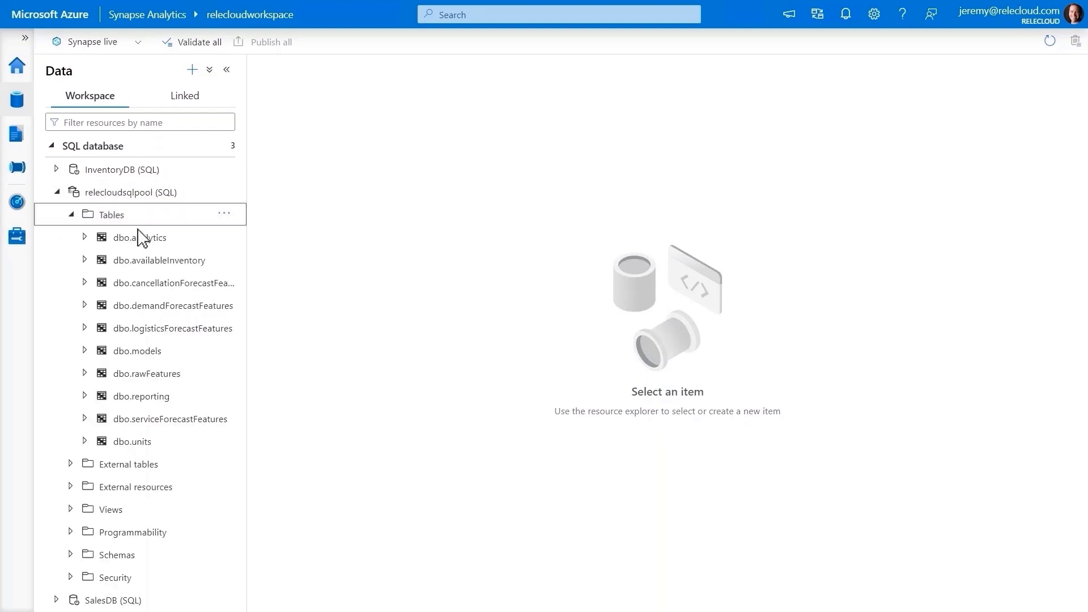
right_click(158, 260)
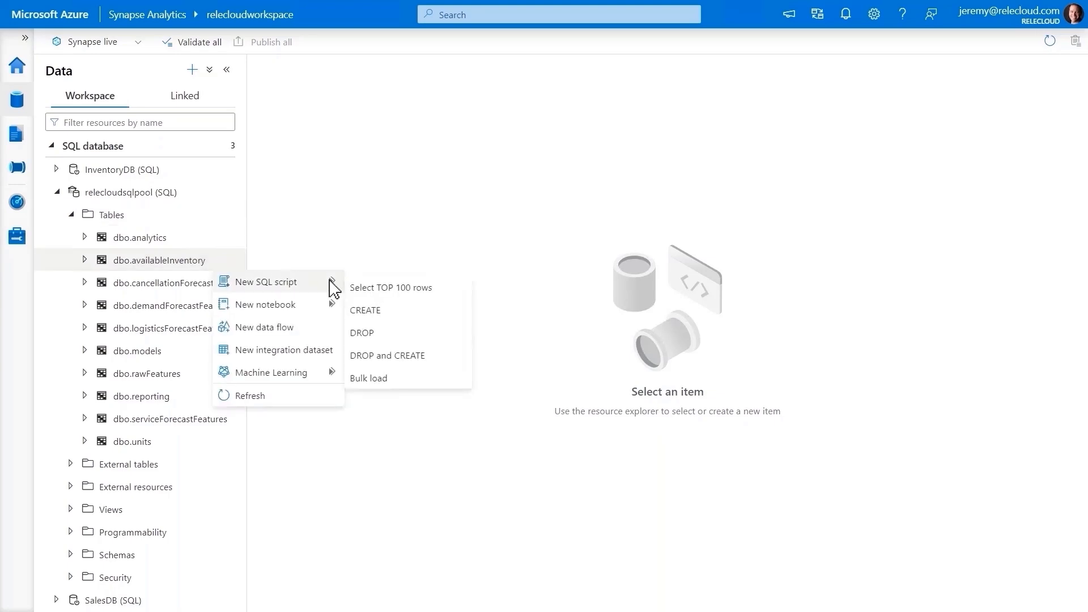
click(389, 288)
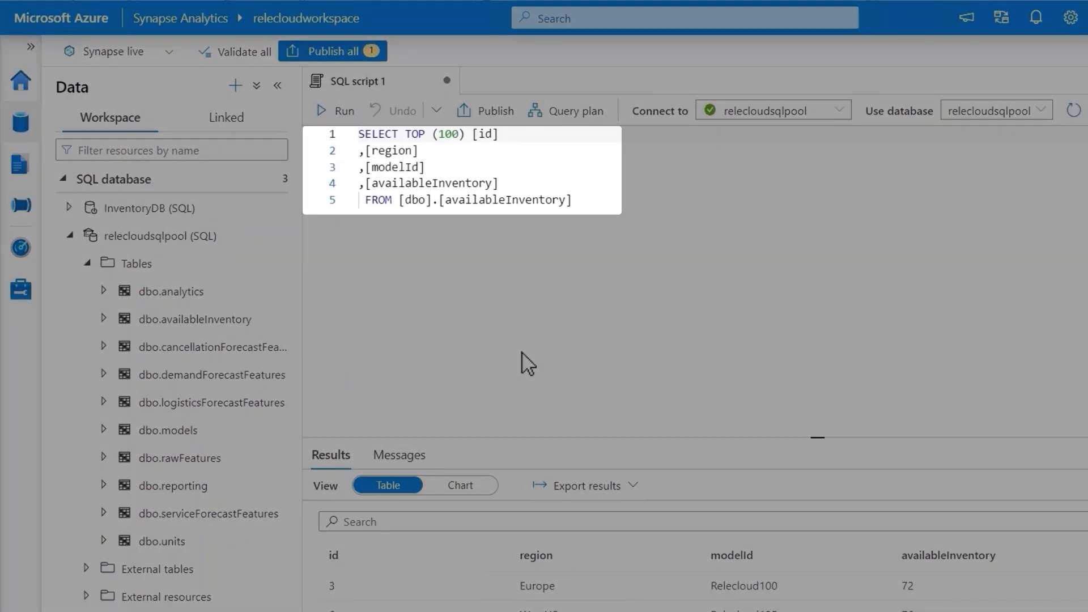
click(225, 117)
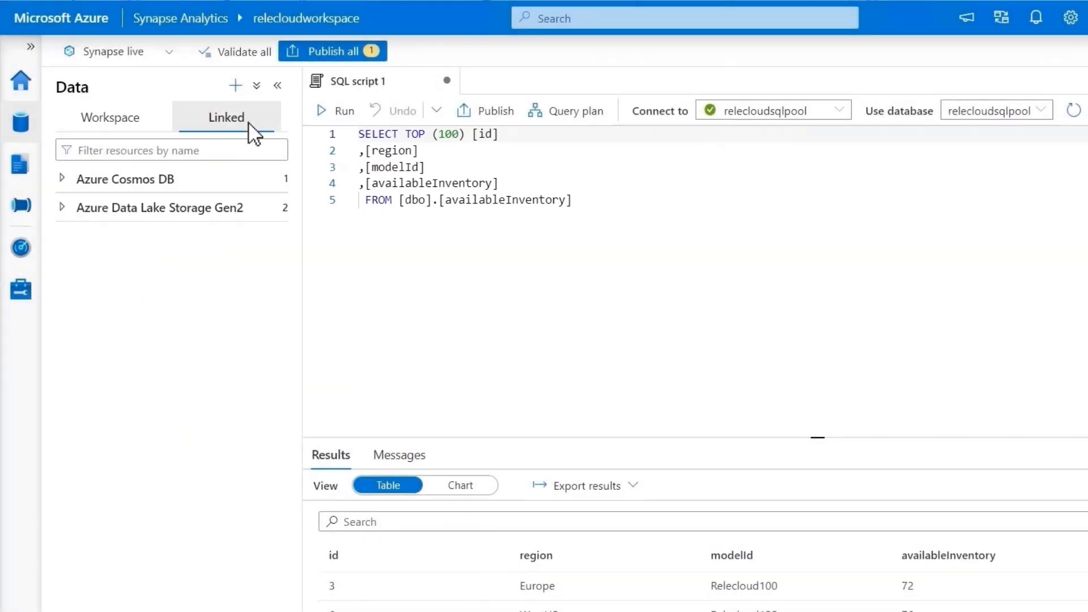
mouse_move(153, 183)
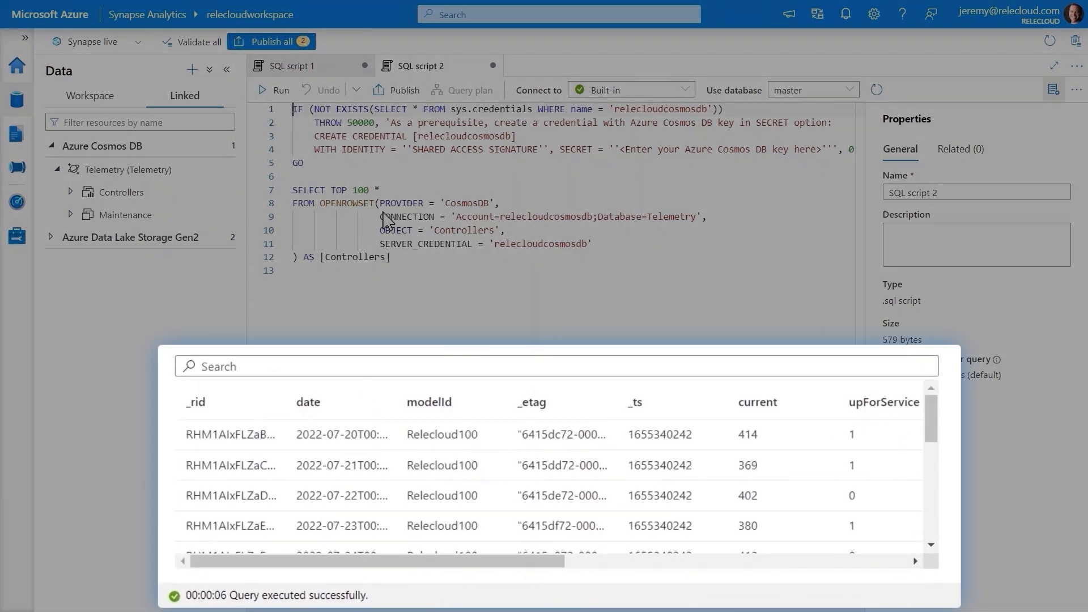
Run the SUM(upForService) aggregation, then SQL script 3 joining service needs with available inventory.
click(274, 91)
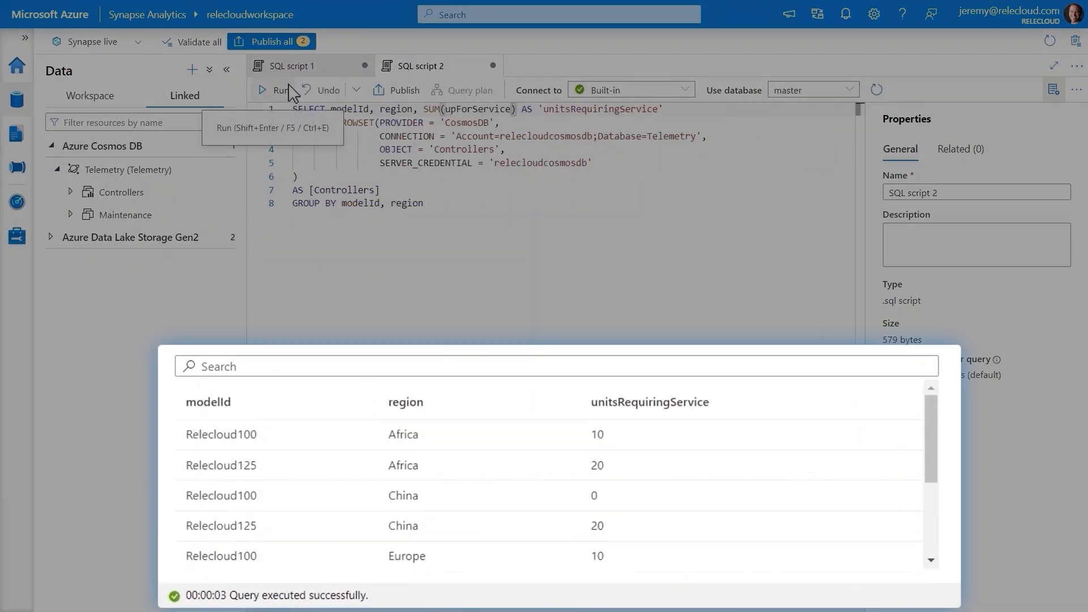
click(16, 134)
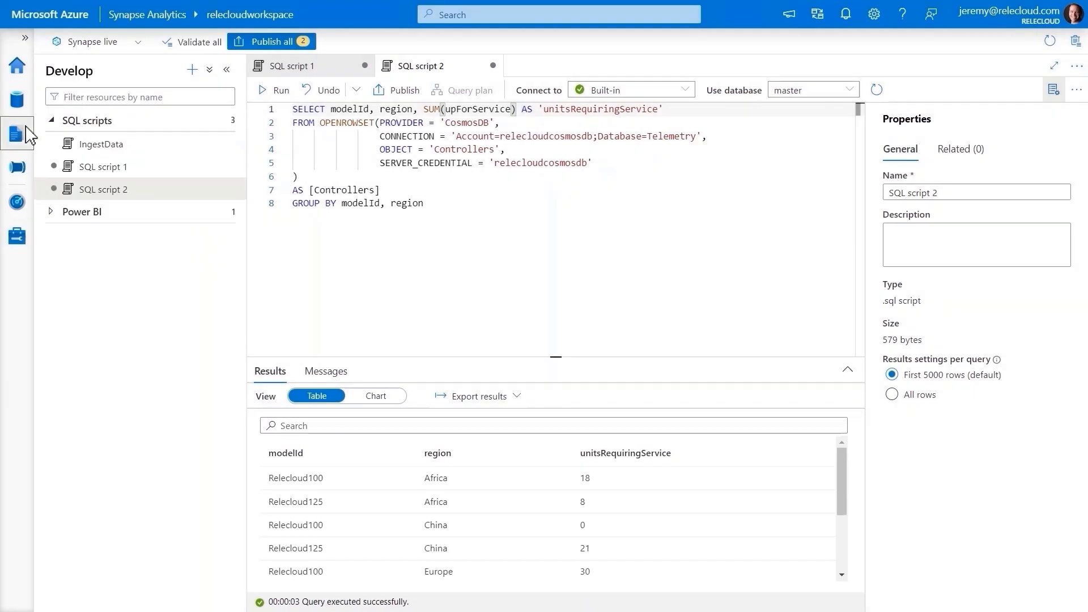
click(191, 69)
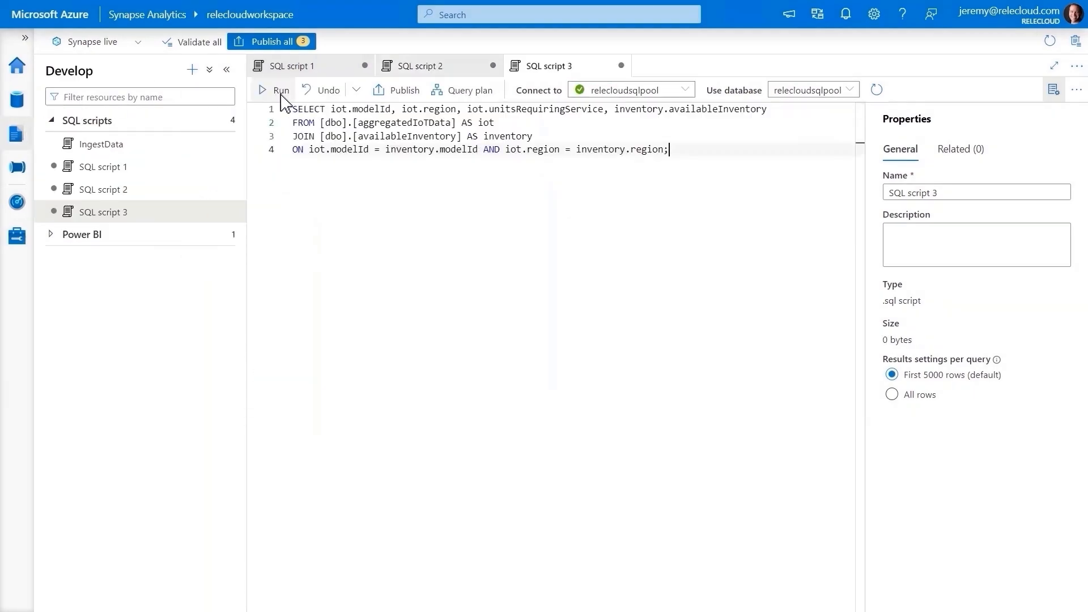
click(273, 89)
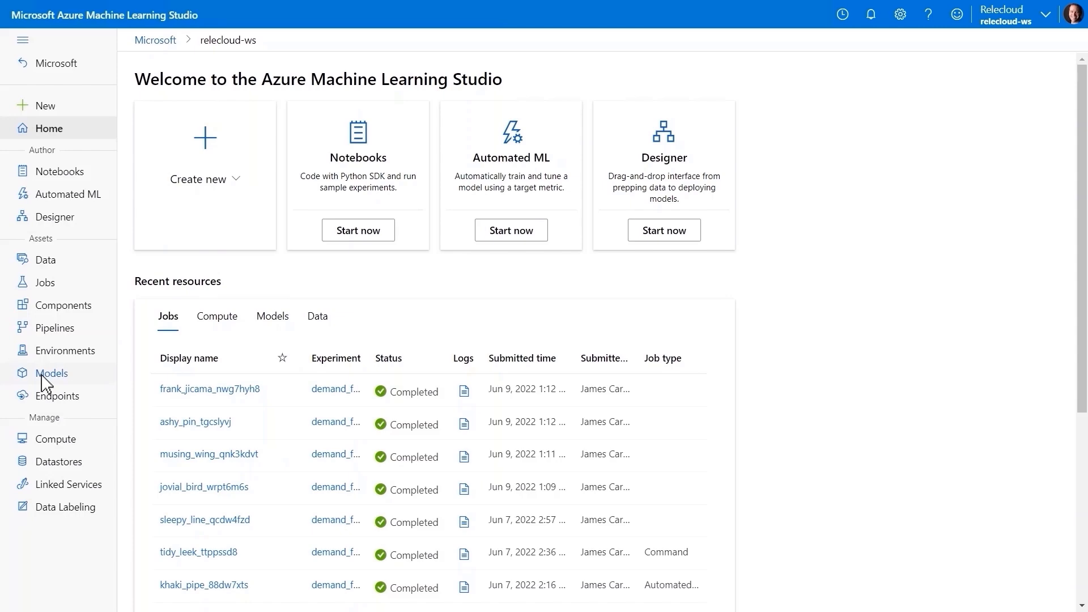
View the Model List with the workspace's four registered models.
click(51, 373)
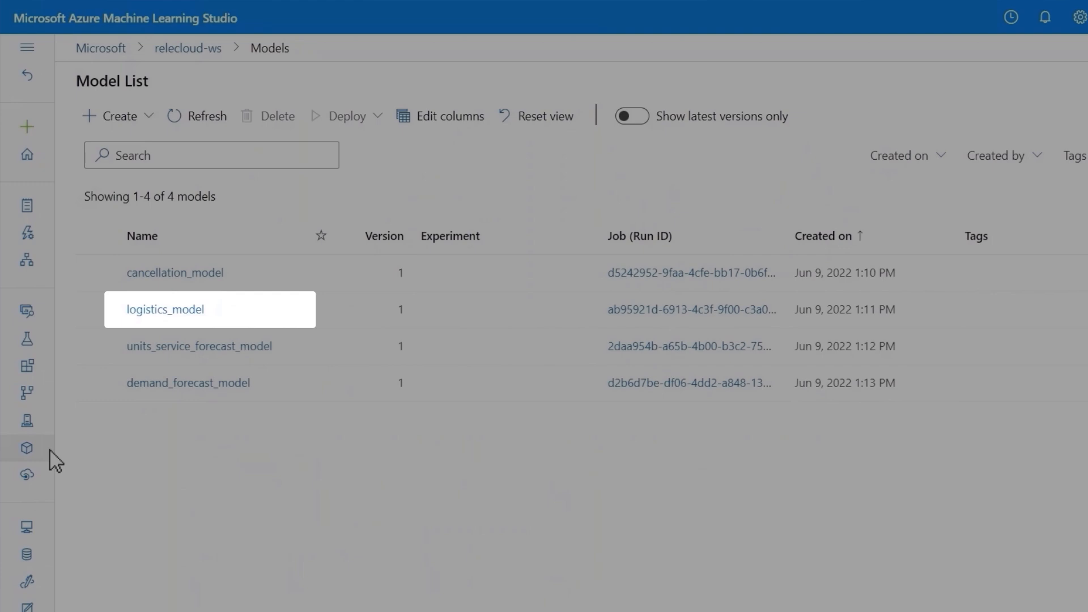
mouse_move(199, 345)
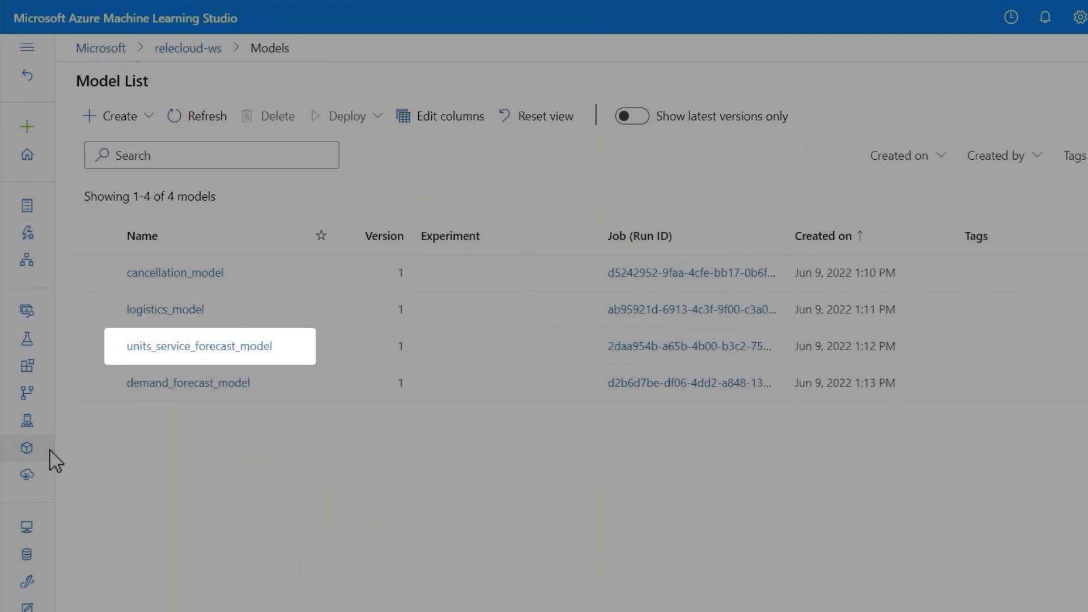
mouse_move(188, 383)
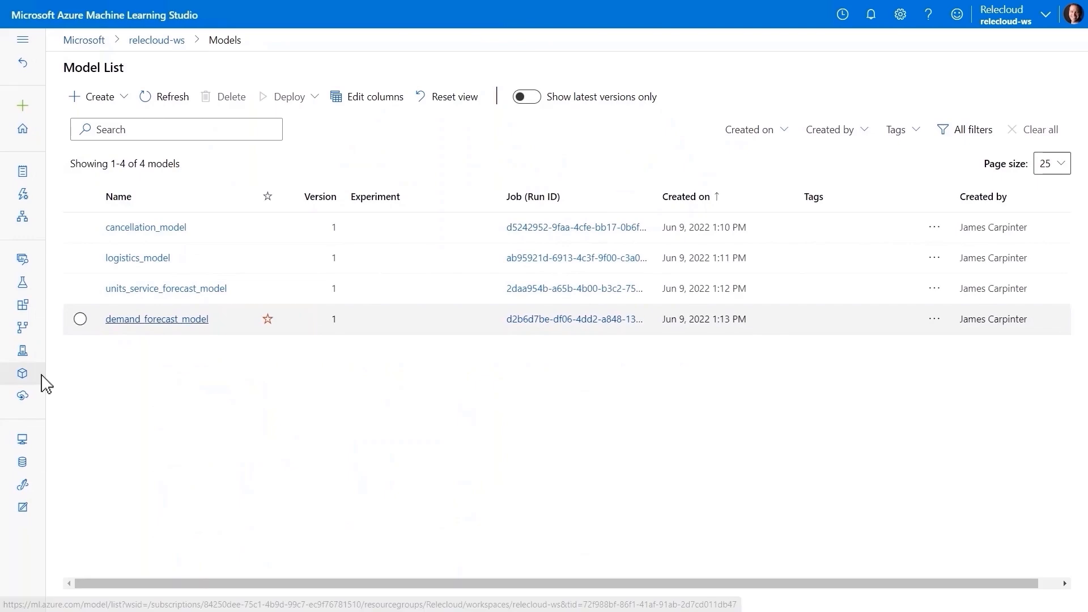
click(22, 167)
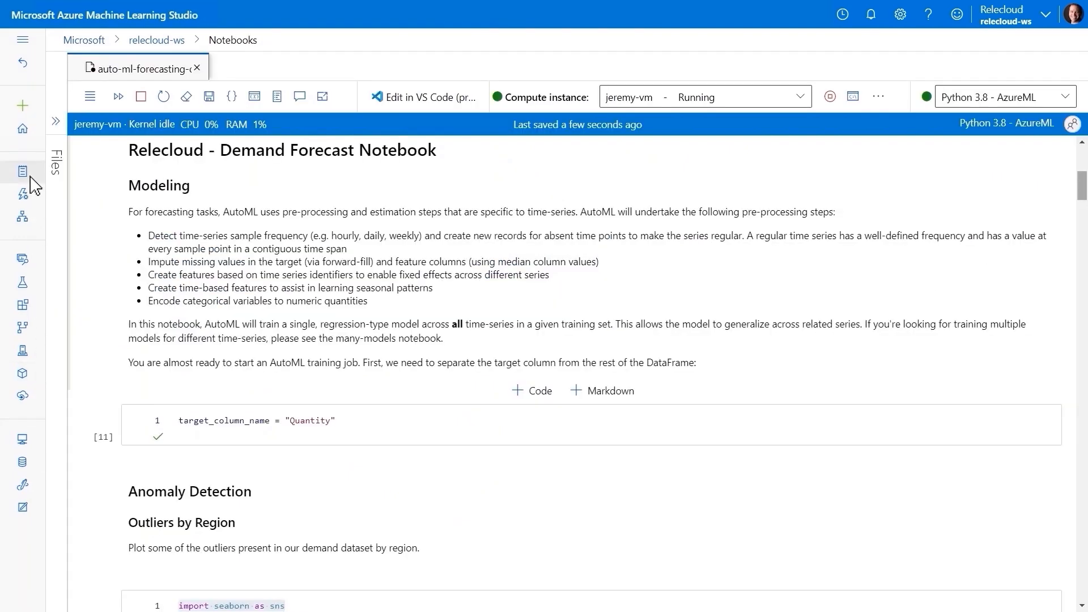
scroll(down, 3)
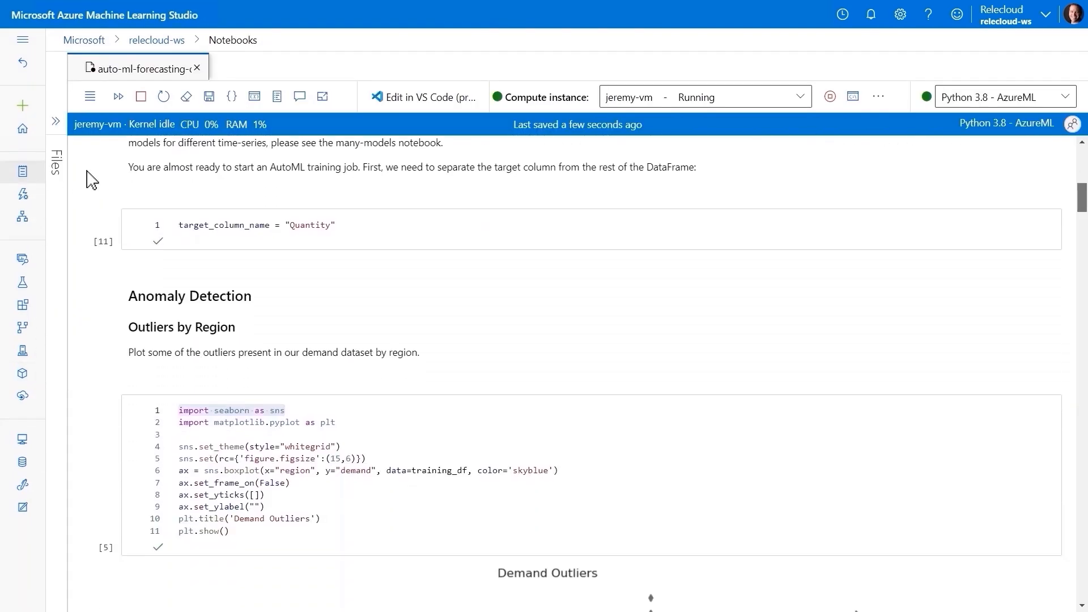
scroll(down, 3)
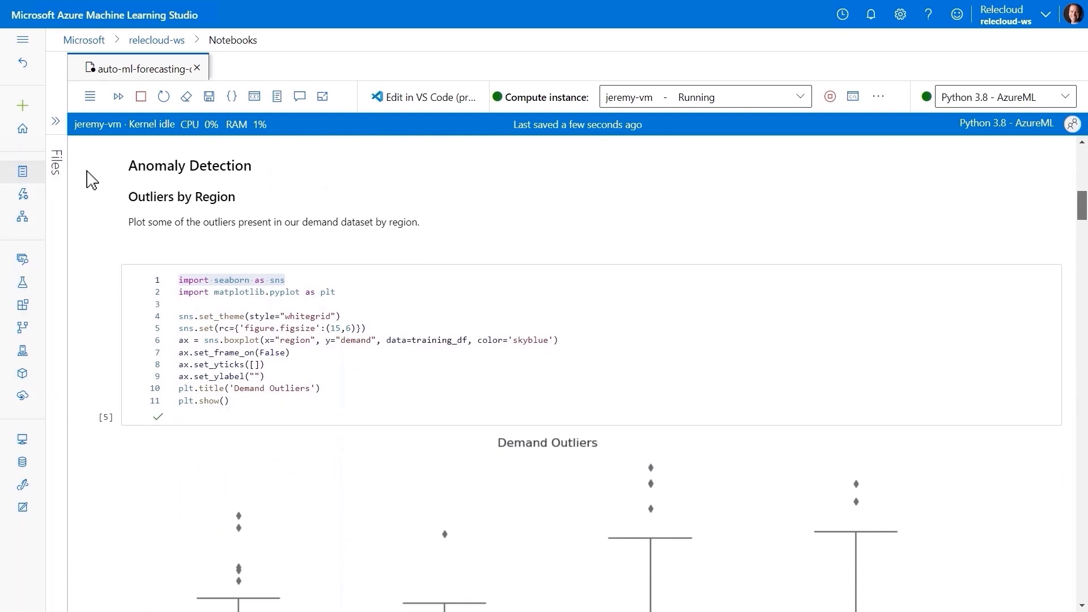
scroll(down, 3)
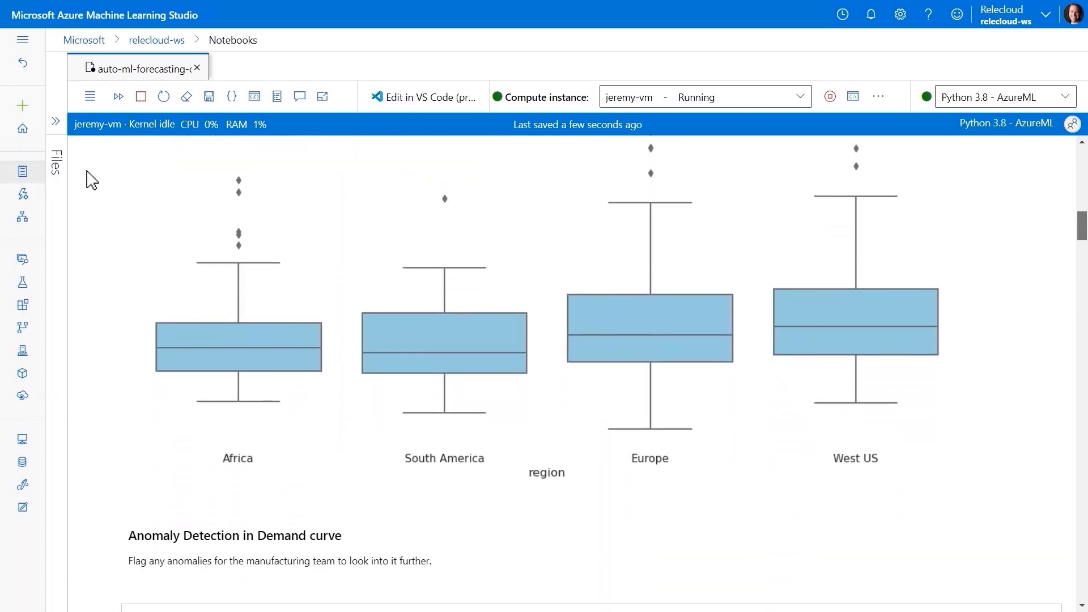
scroll(down, 3)
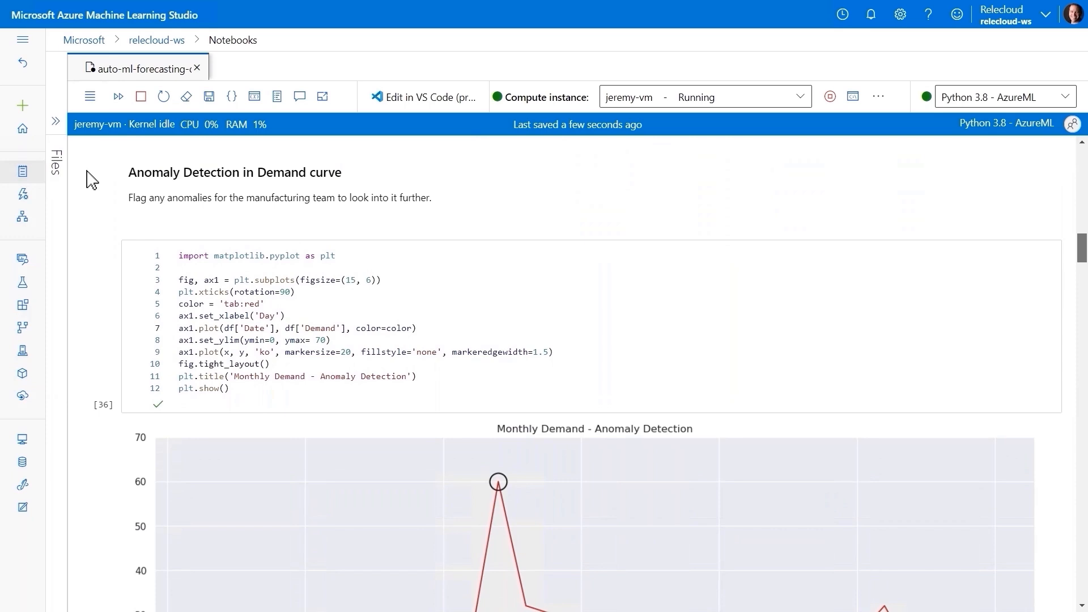
scroll(down, 3)
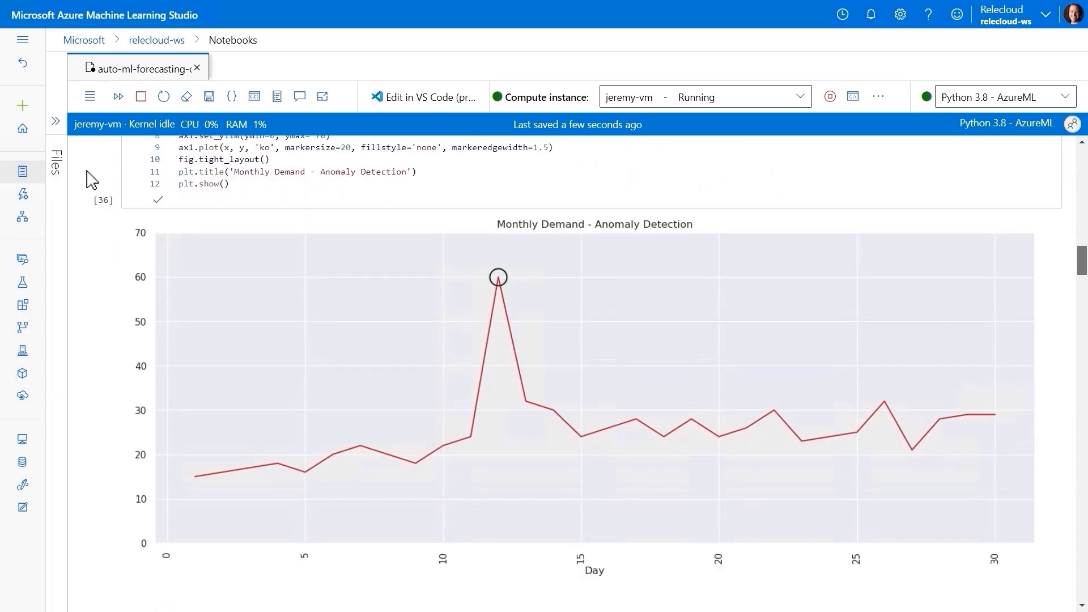
scroll(down, 3)
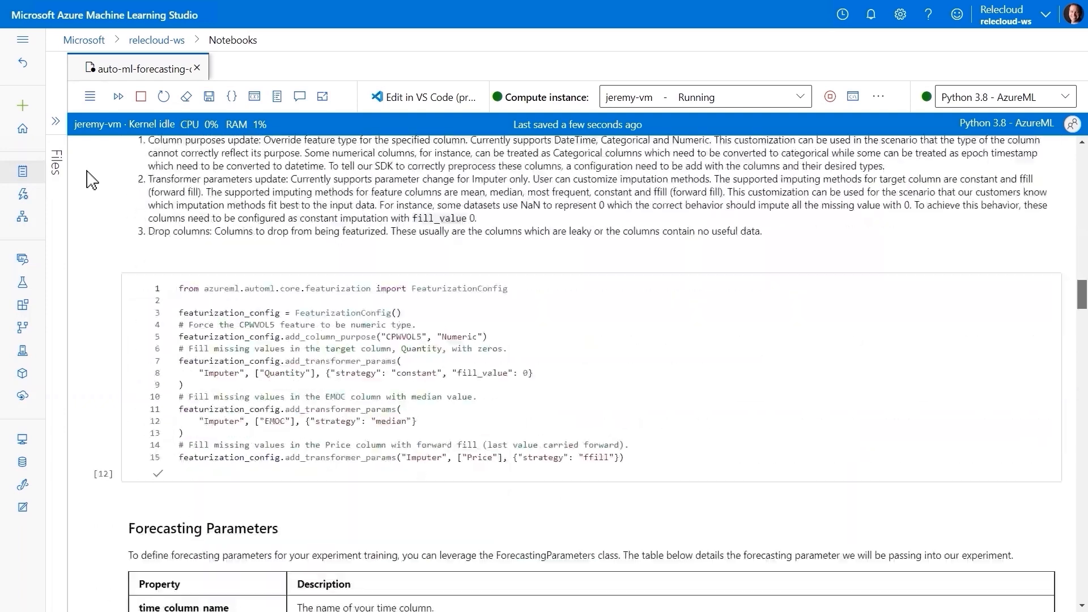
scroll(down, 3)
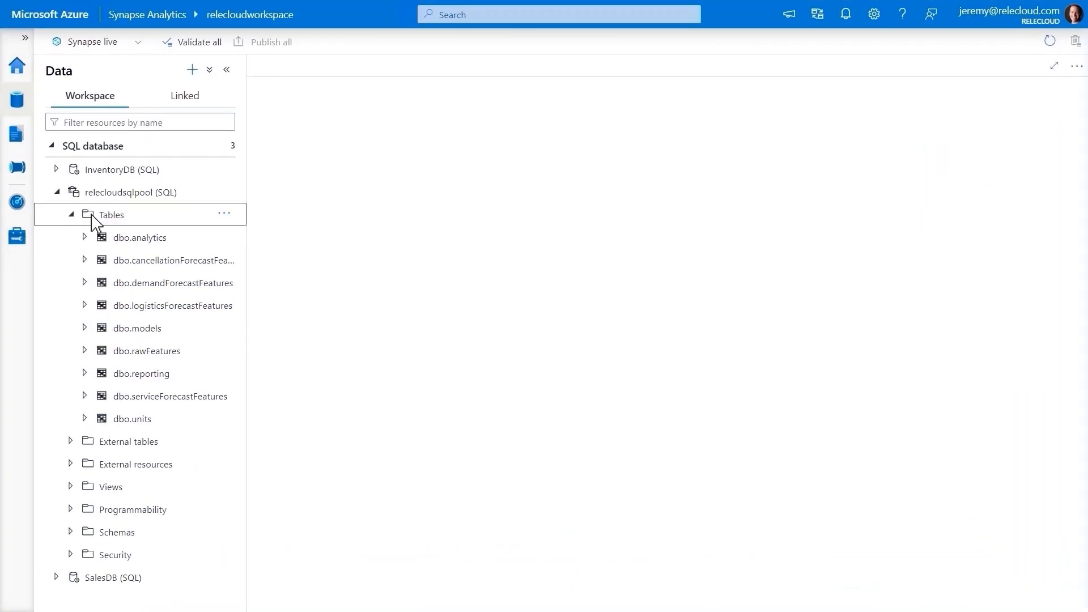
Predict on dbo.demandForecastFeatures with demand_forecast_model, deploying it as dbo.predictDemand and generating the script.
right_click(172, 284)
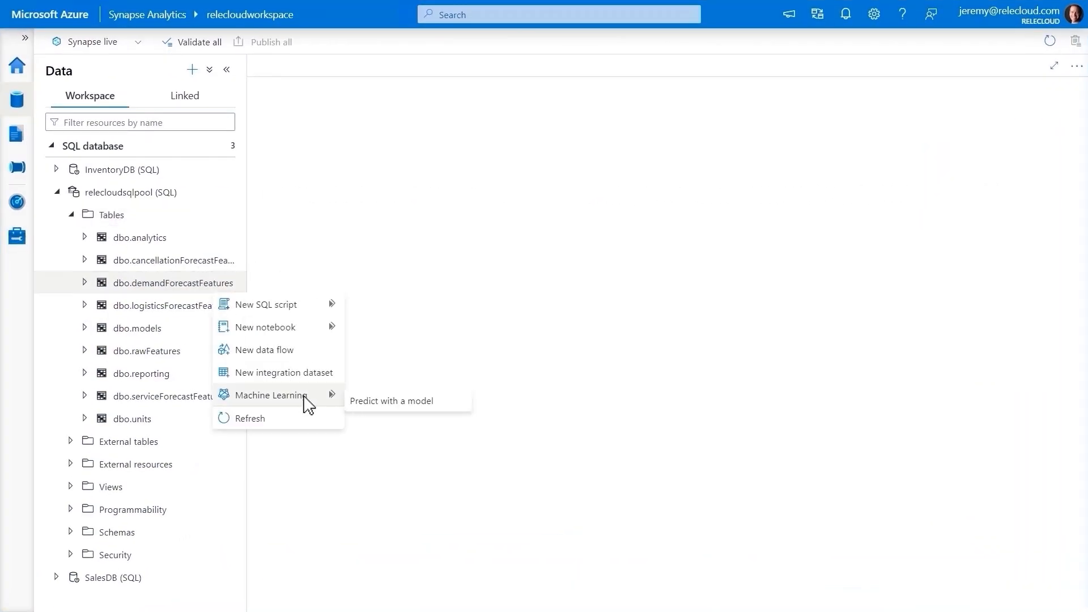
click(391, 401)
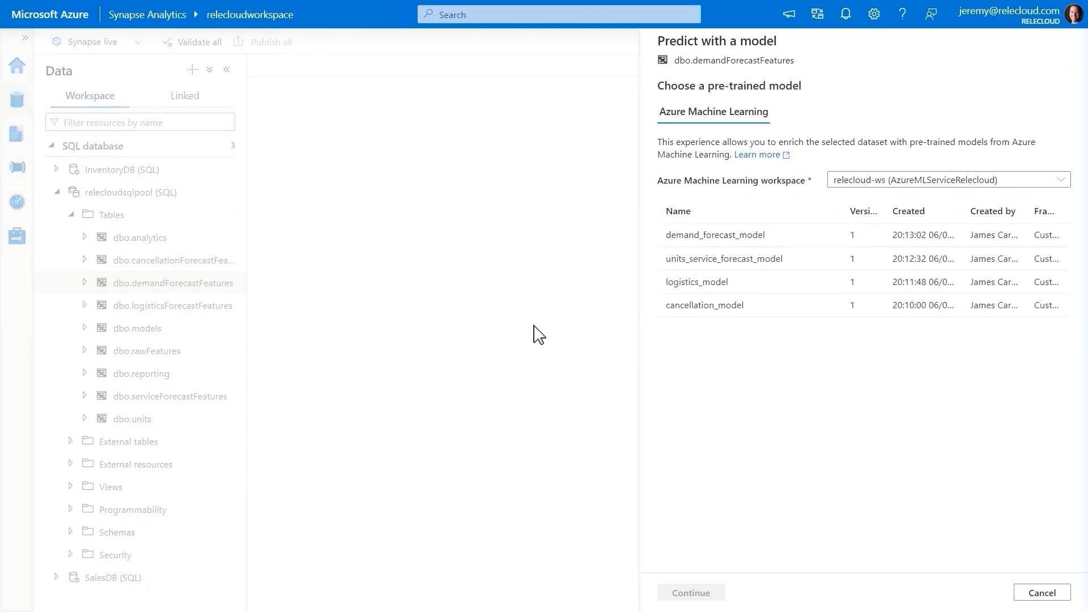
click(715, 235)
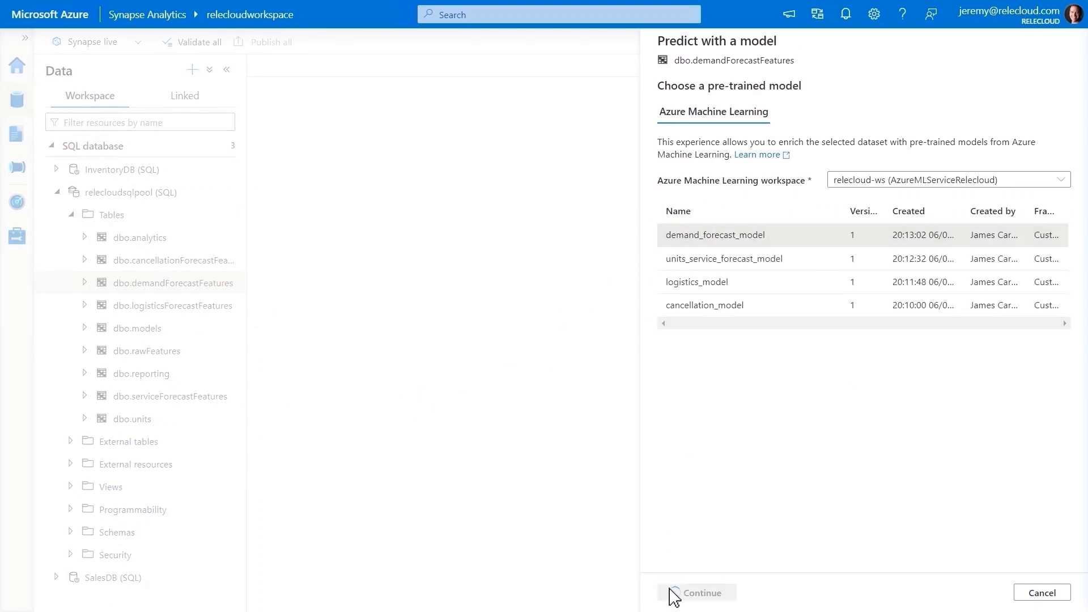
click(693, 592)
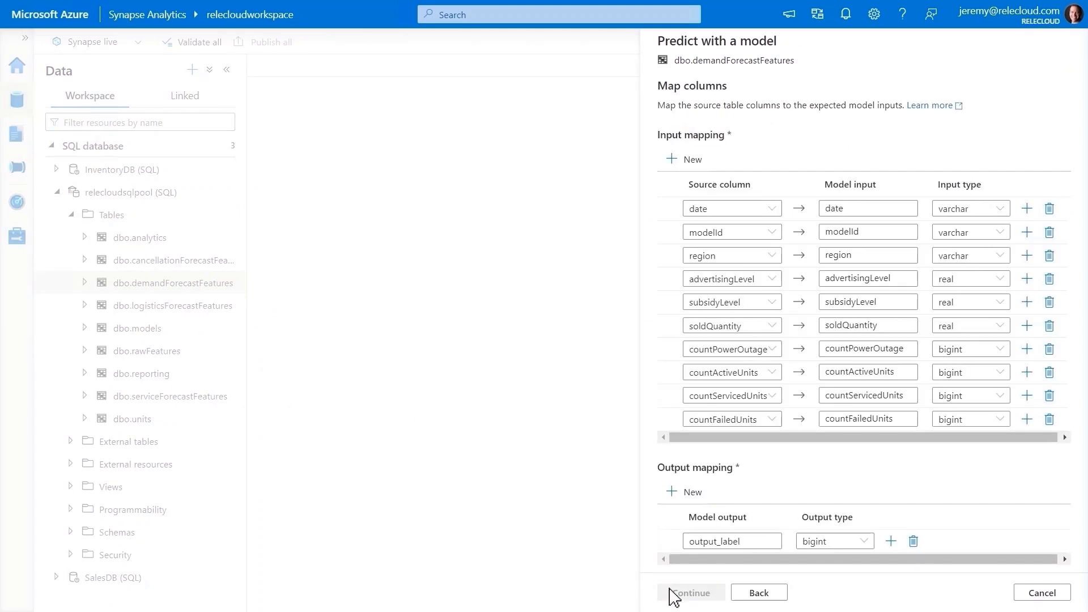
click(690, 592)
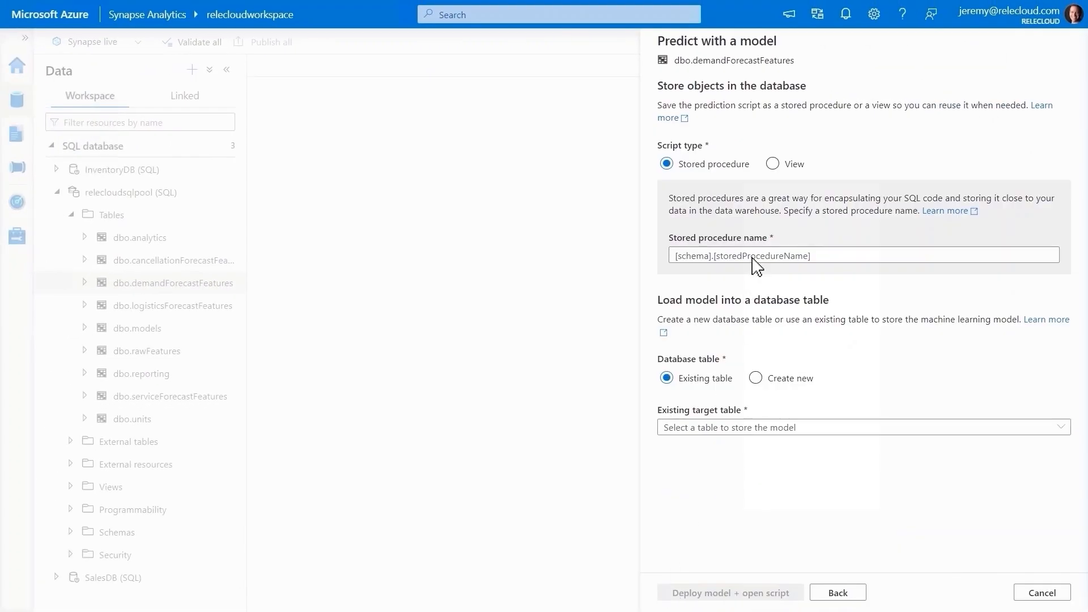
click(861, 427)
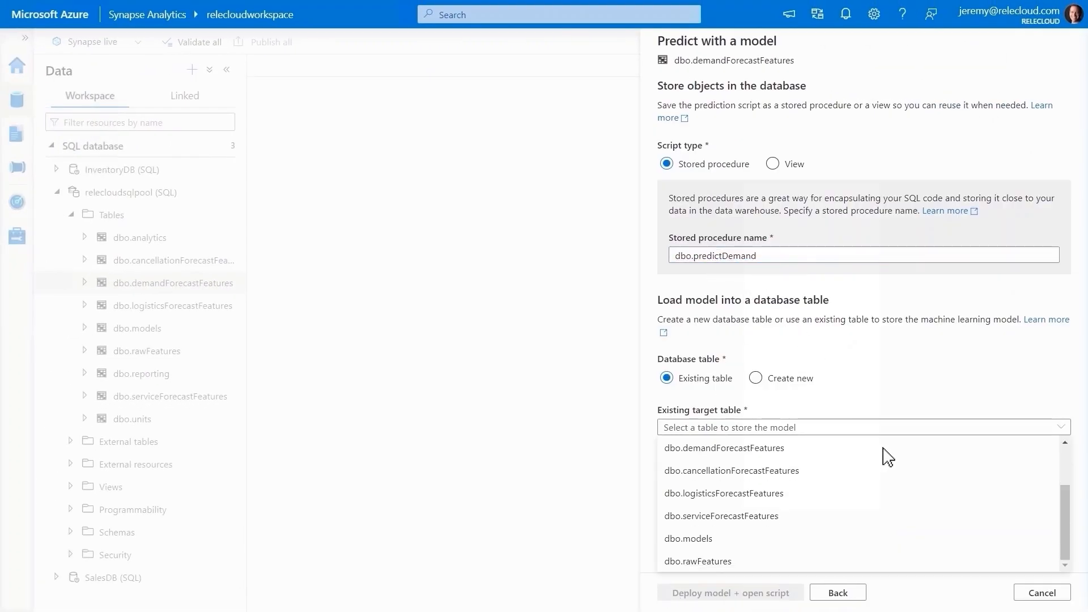
click(730, 593)
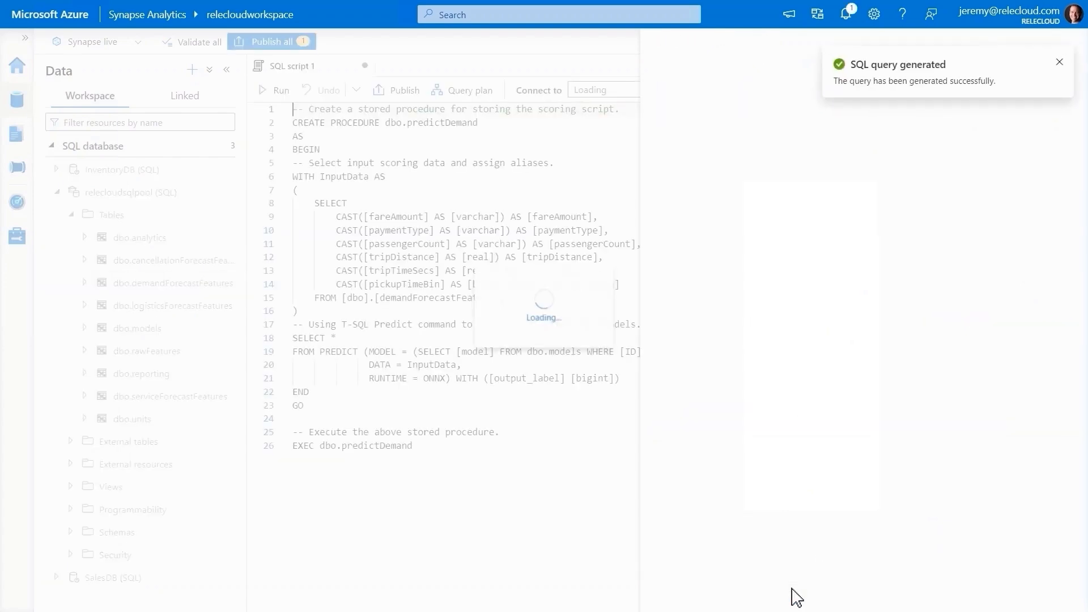
Run the scoring script for demand predictions, then view the mmv-v2-powerbi report's Supply page.
click(1053, 89)
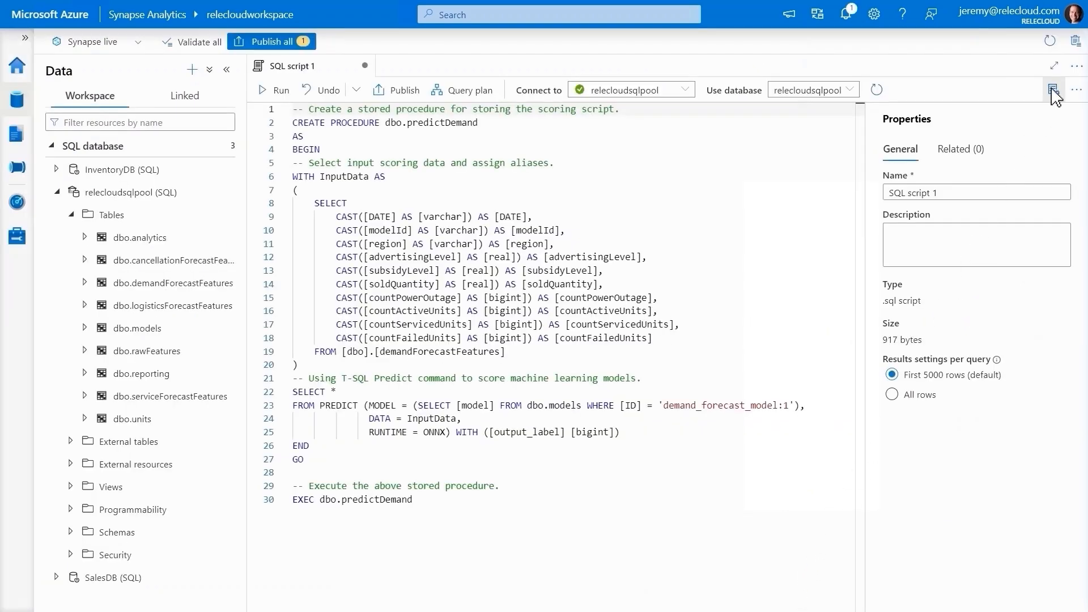
click(272, 89)
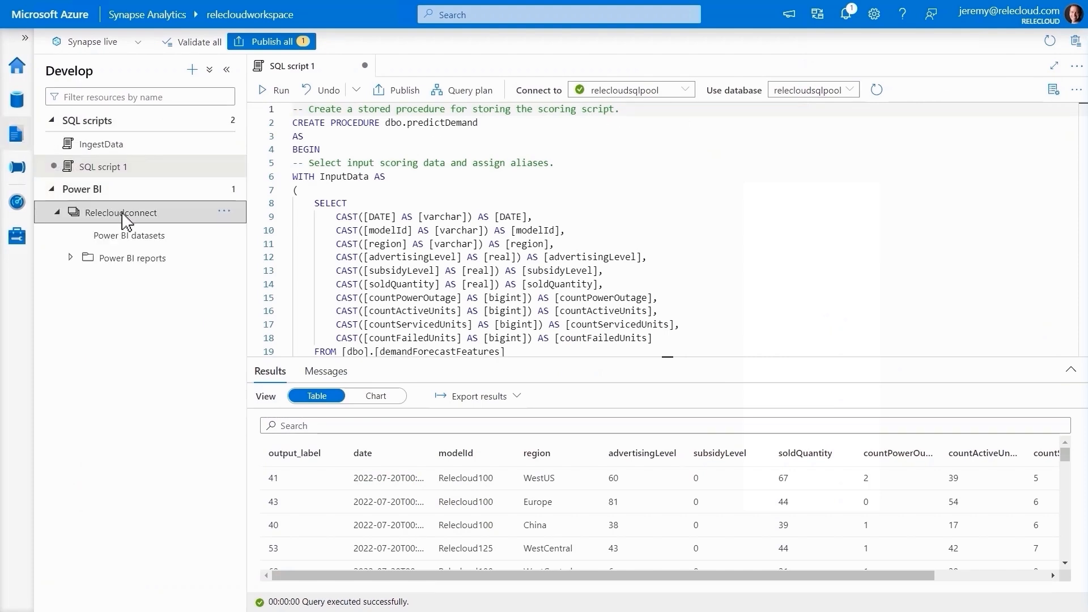
click(143, 281)
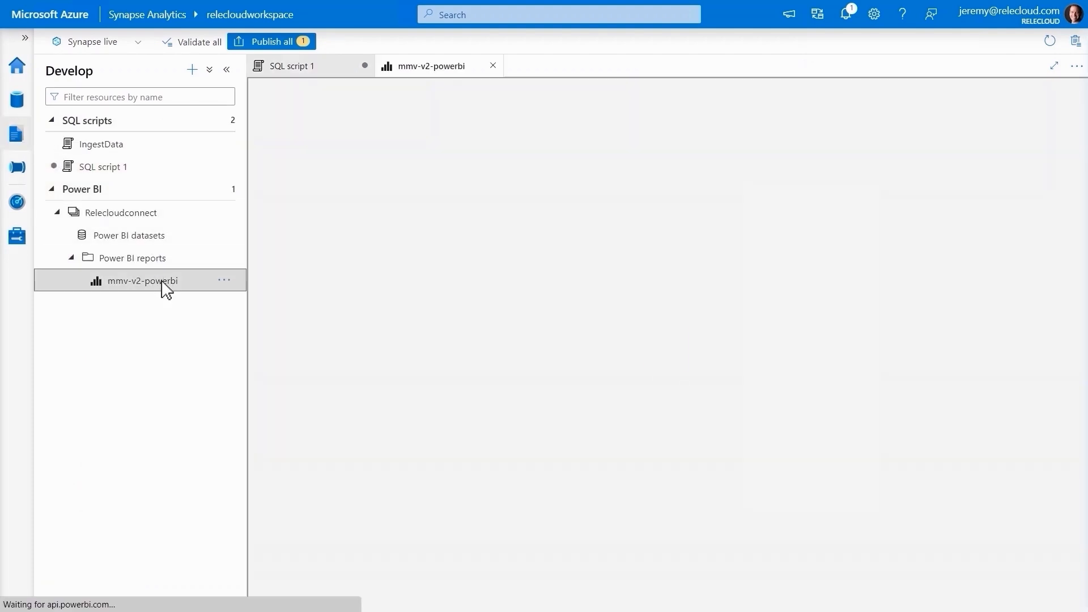
click(141, 281)
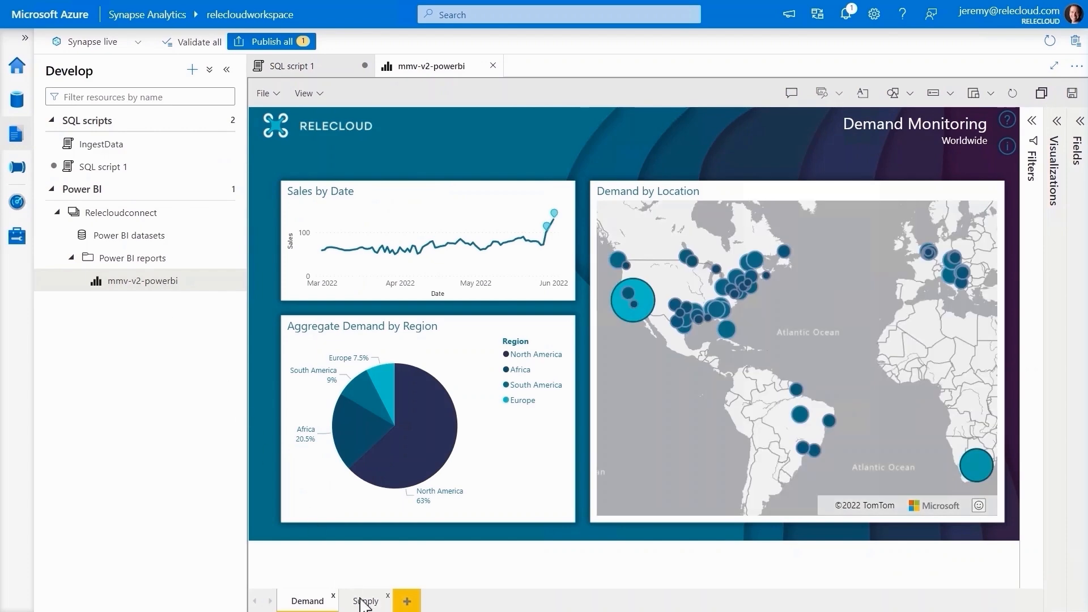
click(365, 600)
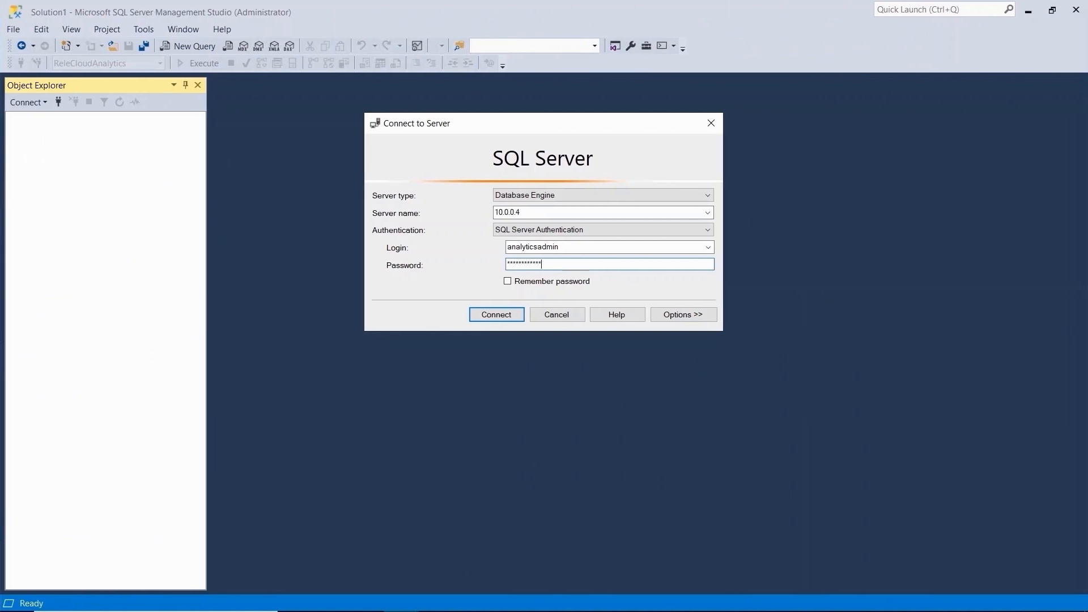
Connect to 10.0.0.4 and select the top 1000 rows of ReleCloudAnalytics dbo.demandForecast.
click(496, 313)
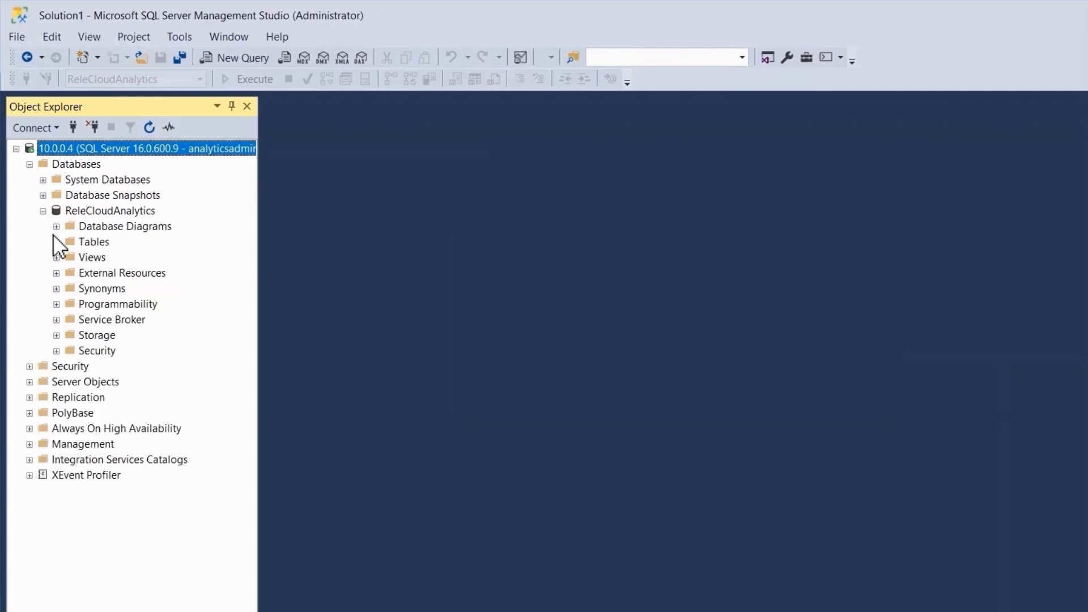
click(56, 242)
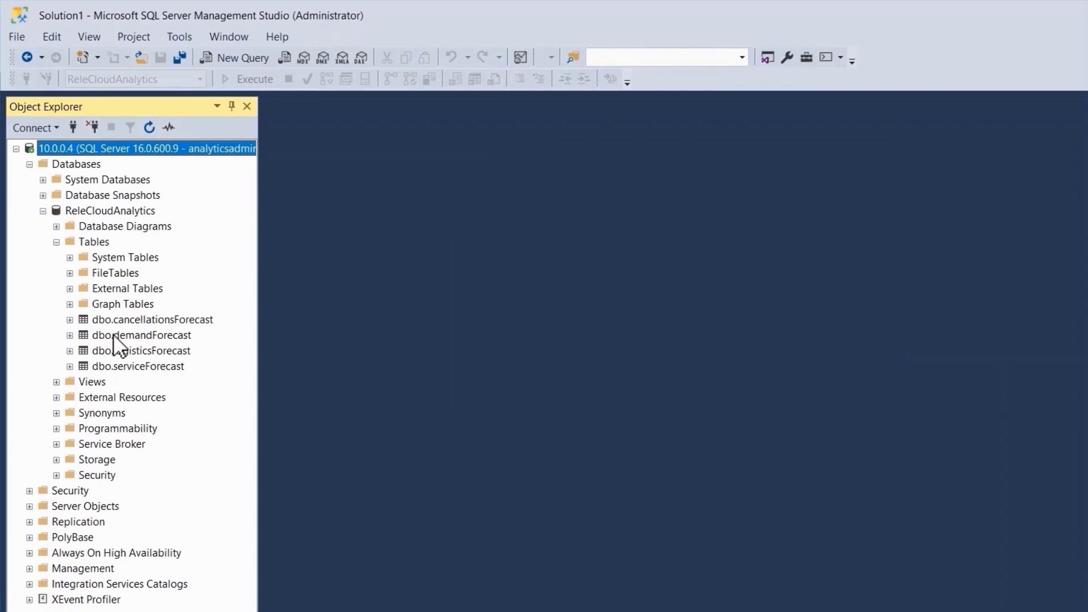
right_click(142, 334)
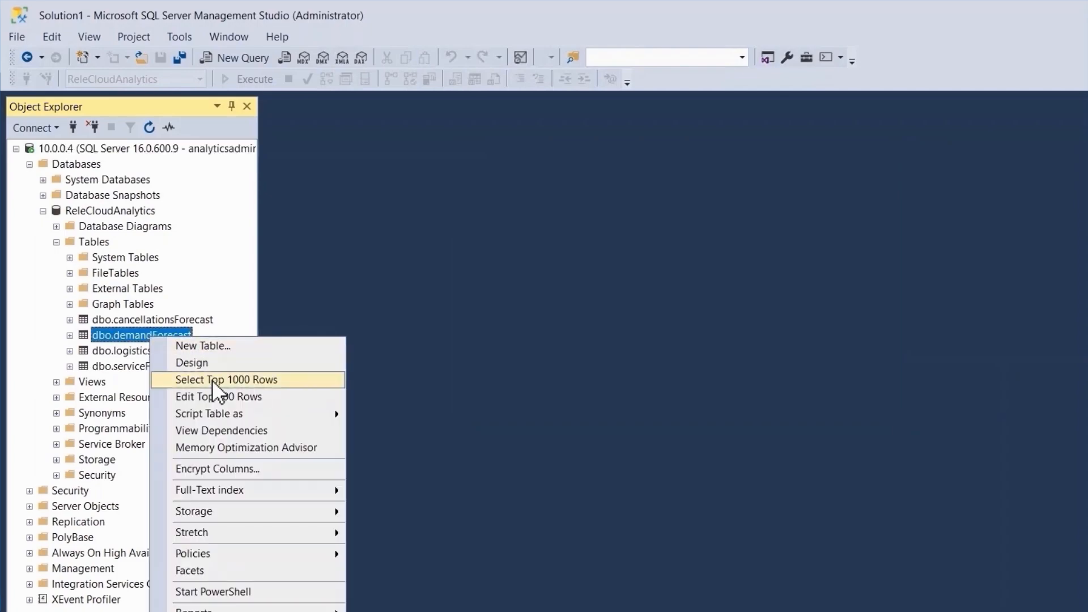
click(220, 380)
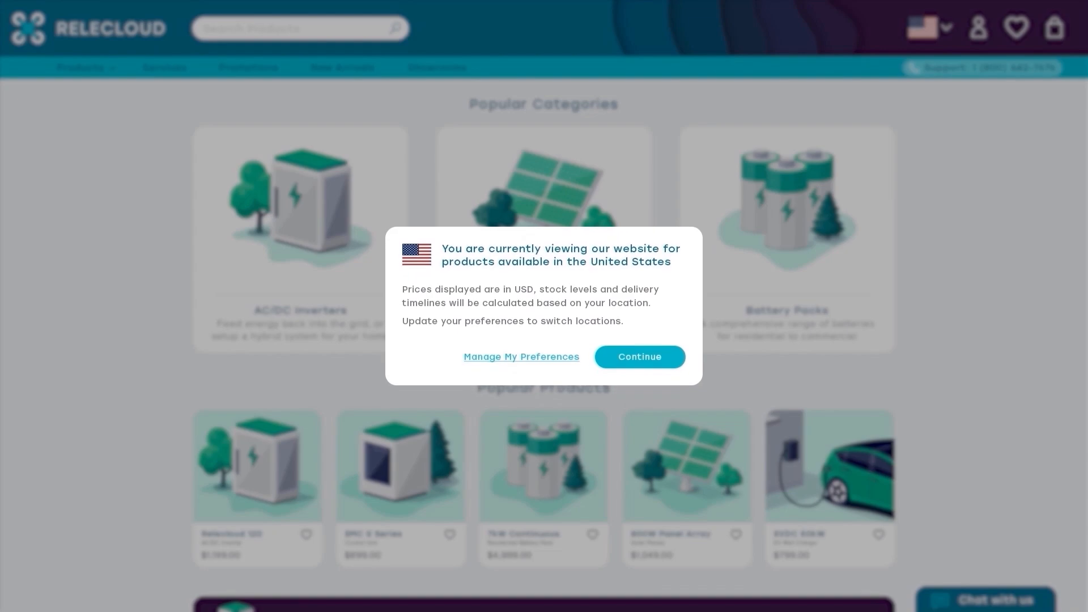
Keep the United States location to enter the Relecloud storefront home page.
click(639, 357)
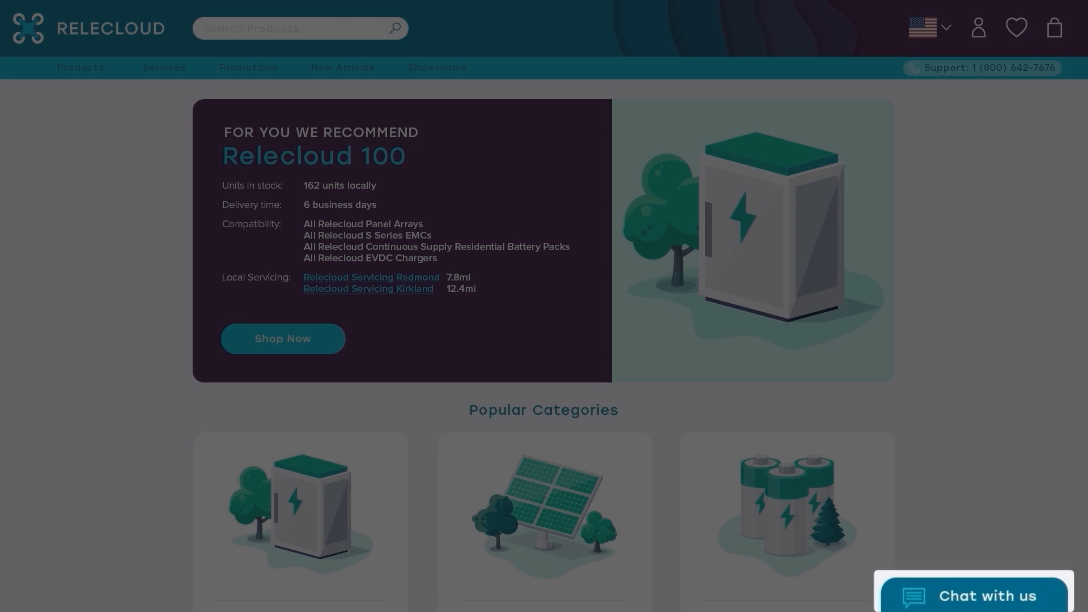
mouse_move(963, 68)
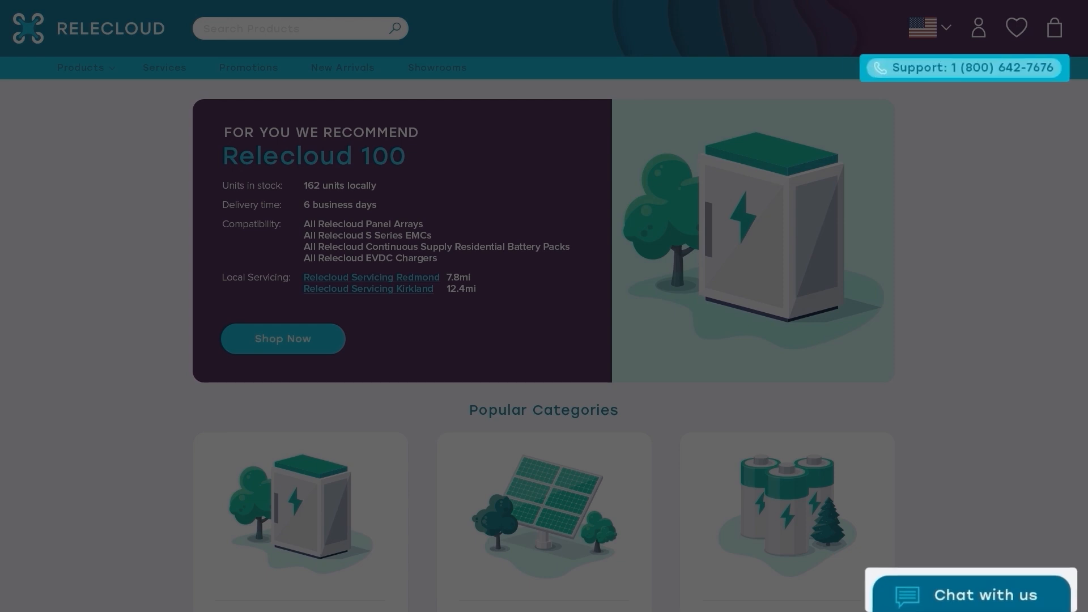